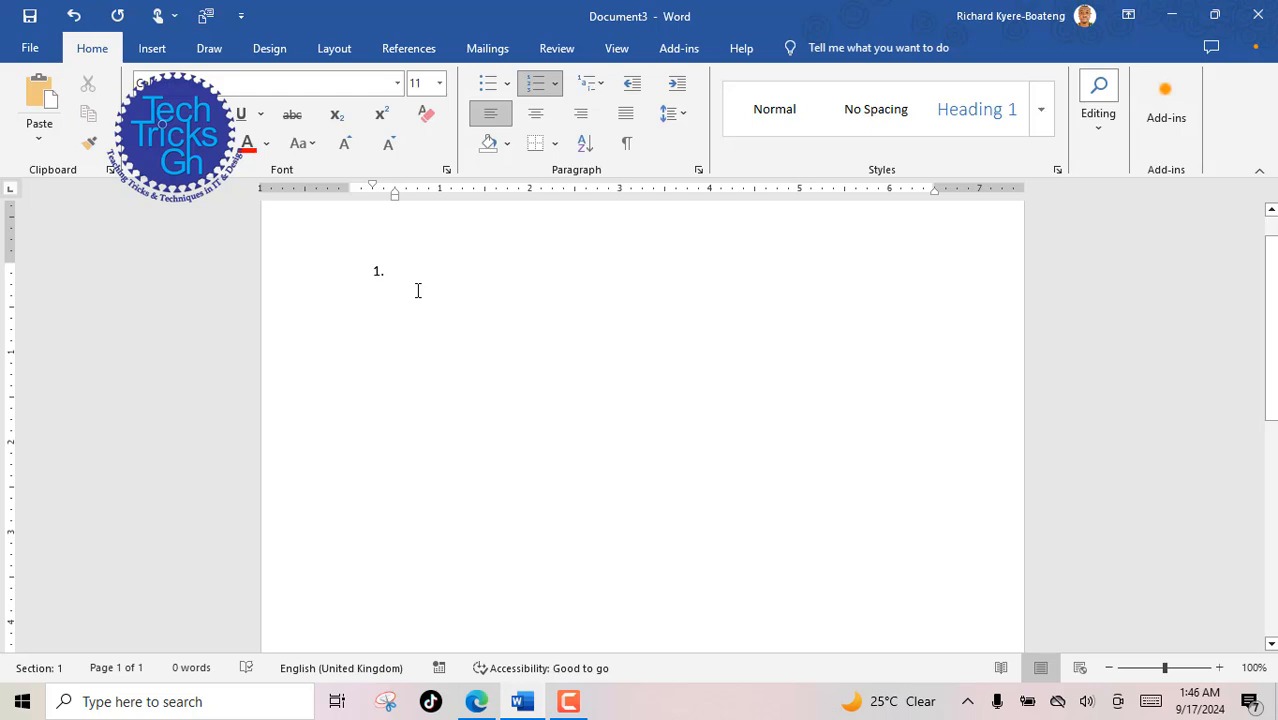
Write question 1, 'What is the primary purpose of graphic design', as the first numbered item
{"action": "left_click", "coordinate": [396, 272]}
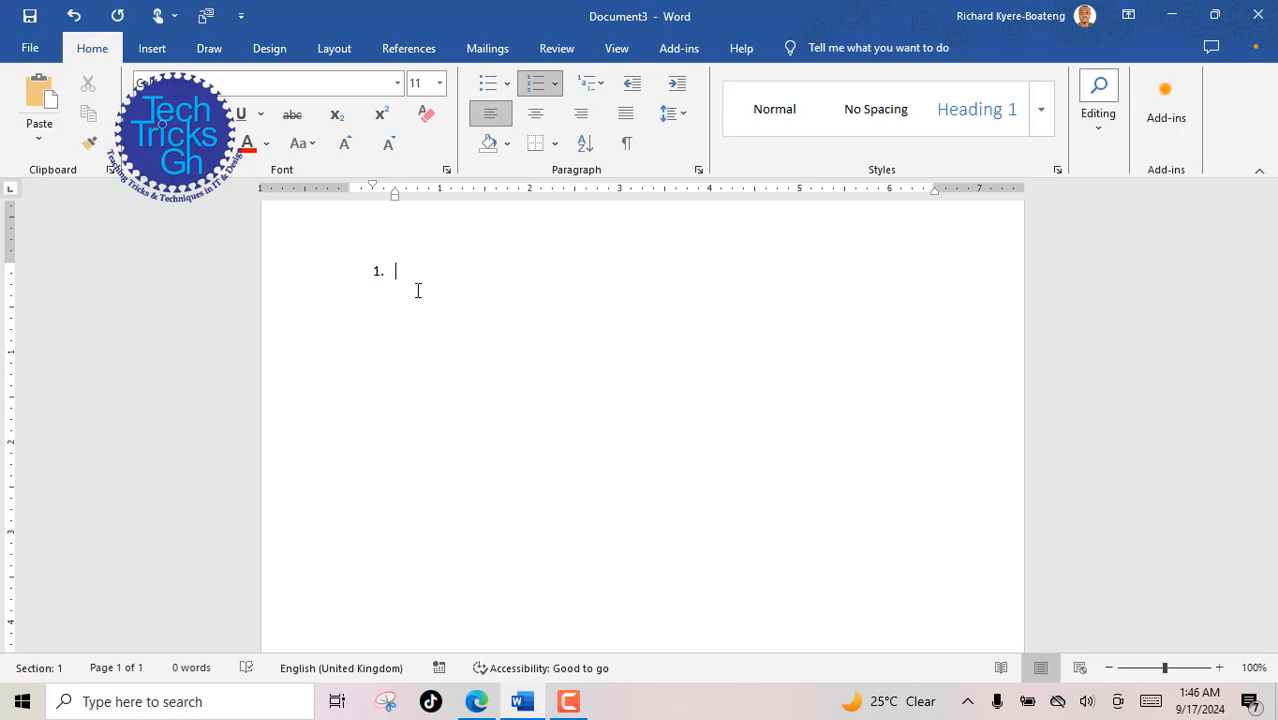
{"action": "type", "text": "What is the primary purpose of graphic design."}
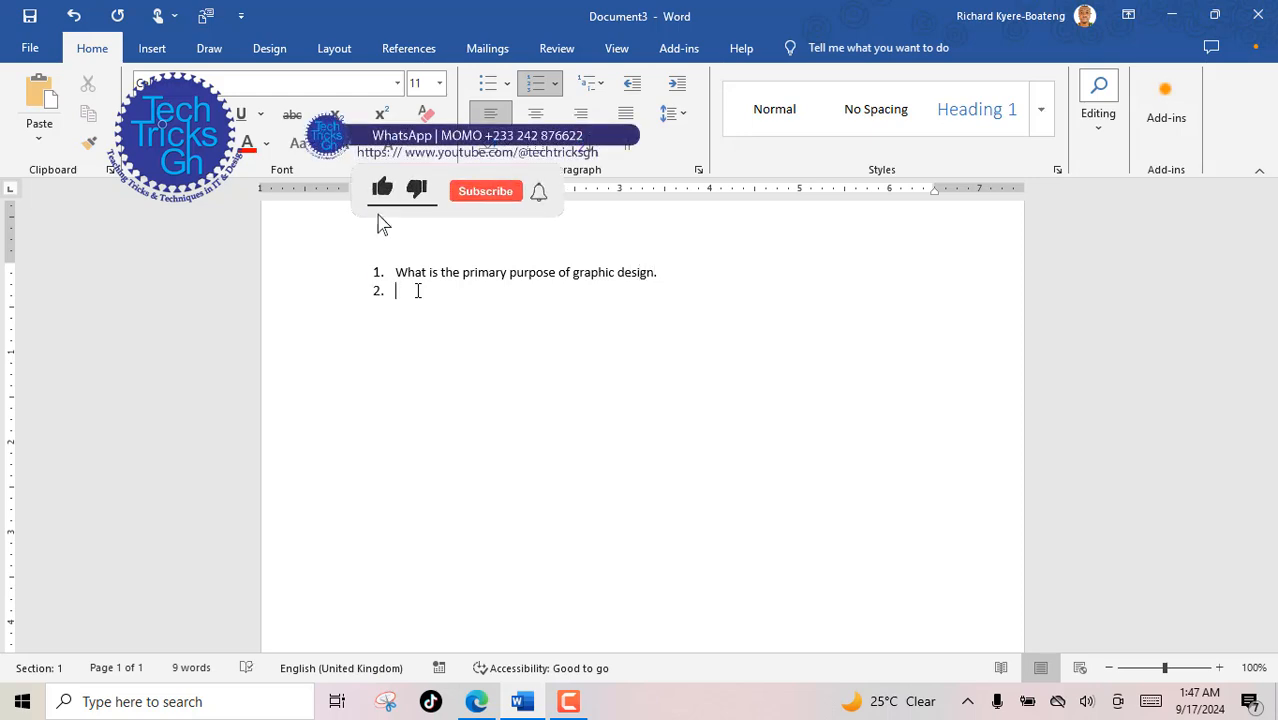
Add indented options To entertain, To communicate visually, To create music, To write books under question 1
{"action": "left_click", "coordinate": [484, 192]}
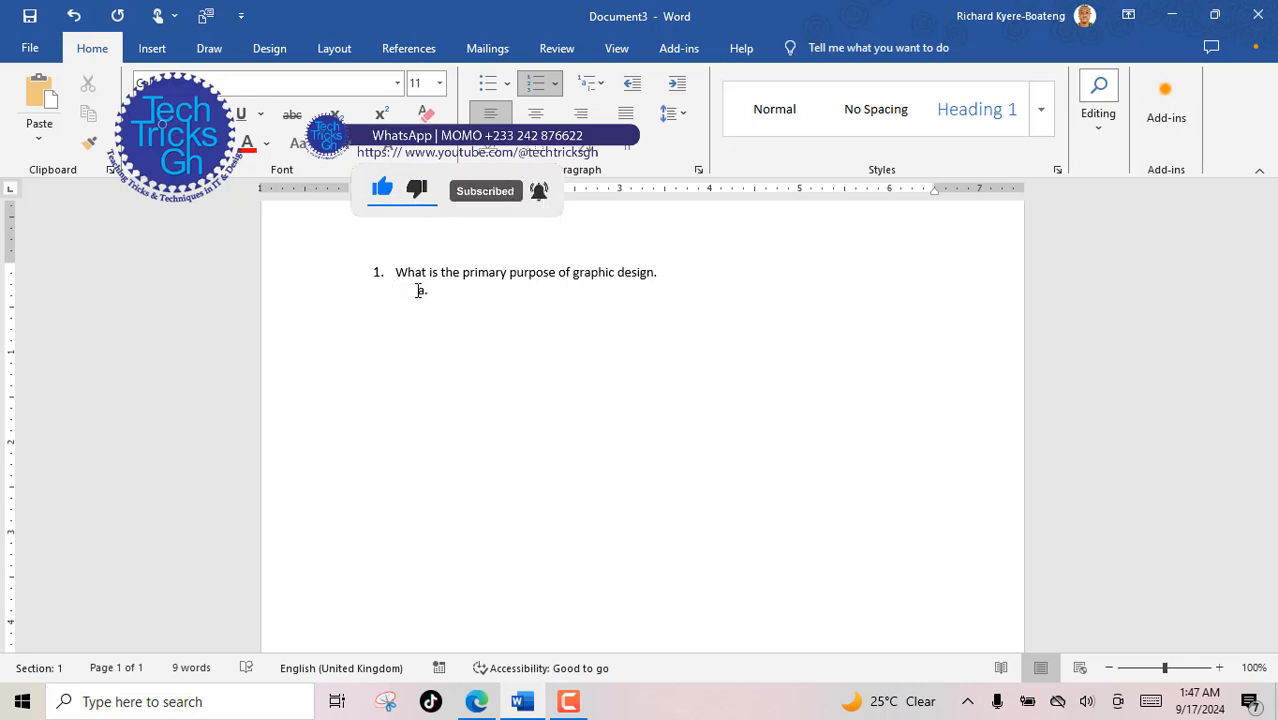
{"action": "type", "text": "To e"}
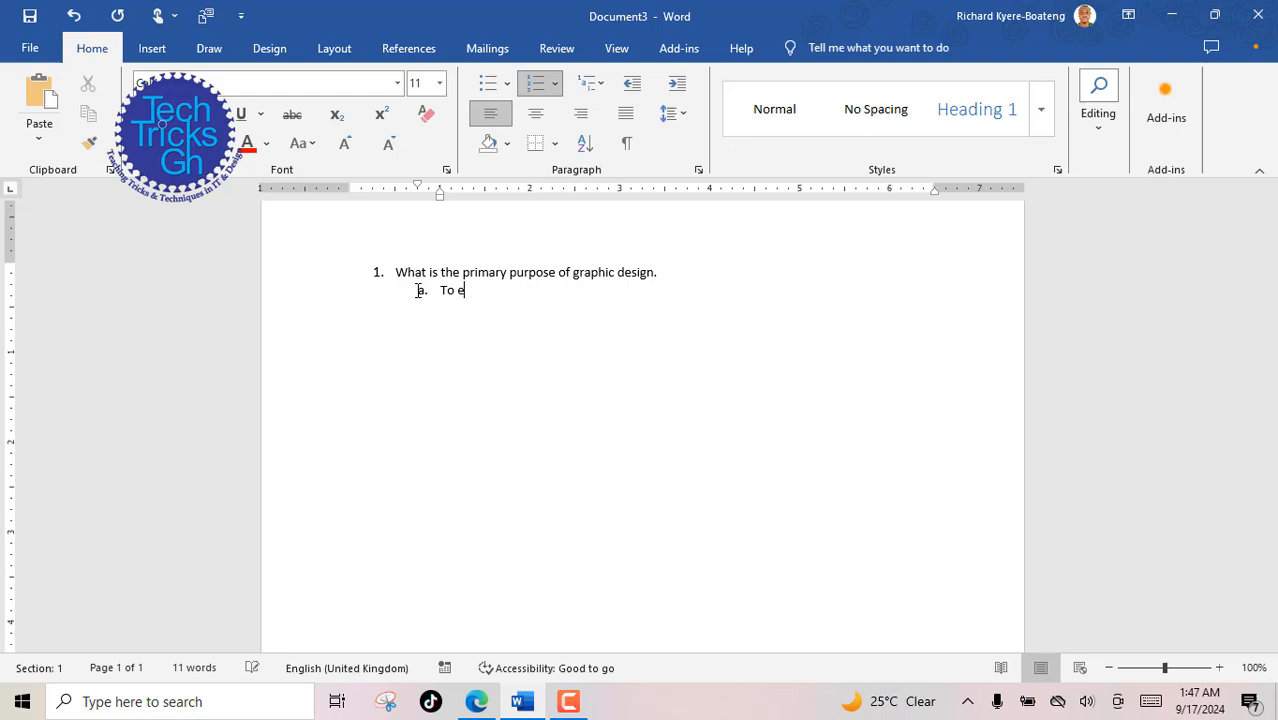
{"action": "type", "text": "ntertain"}
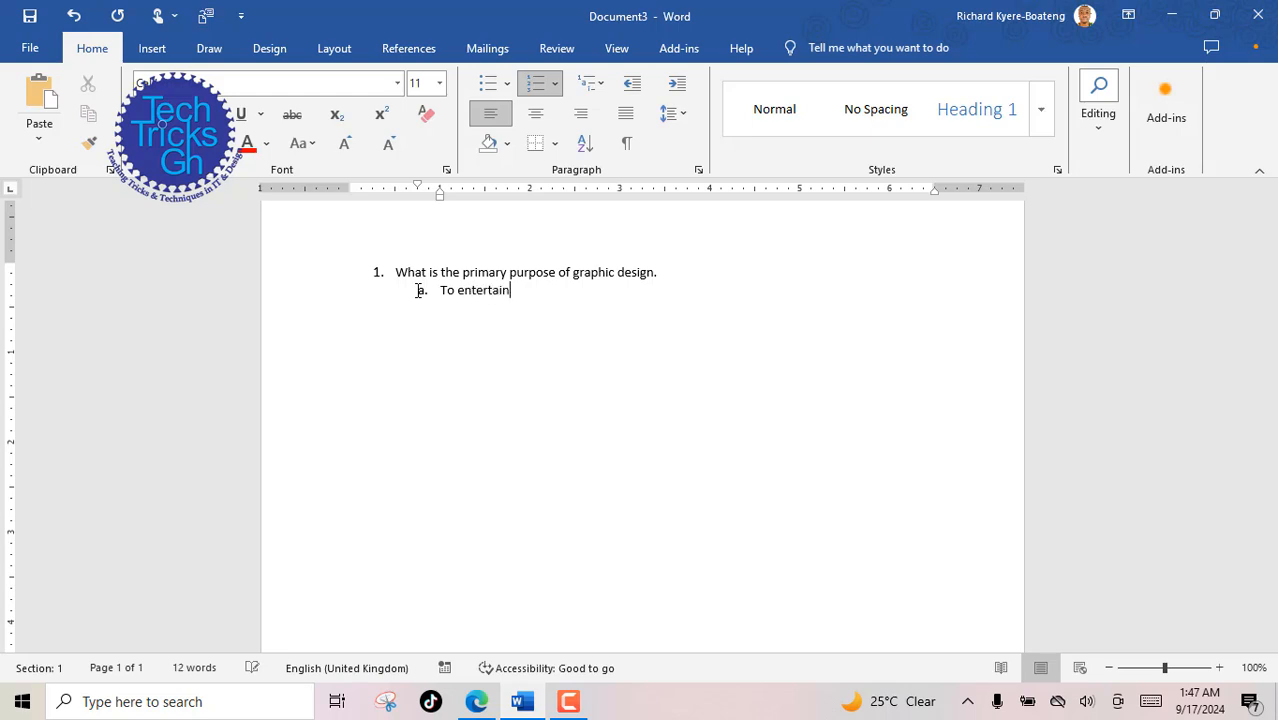
{"action": "key", "text": "enter"}
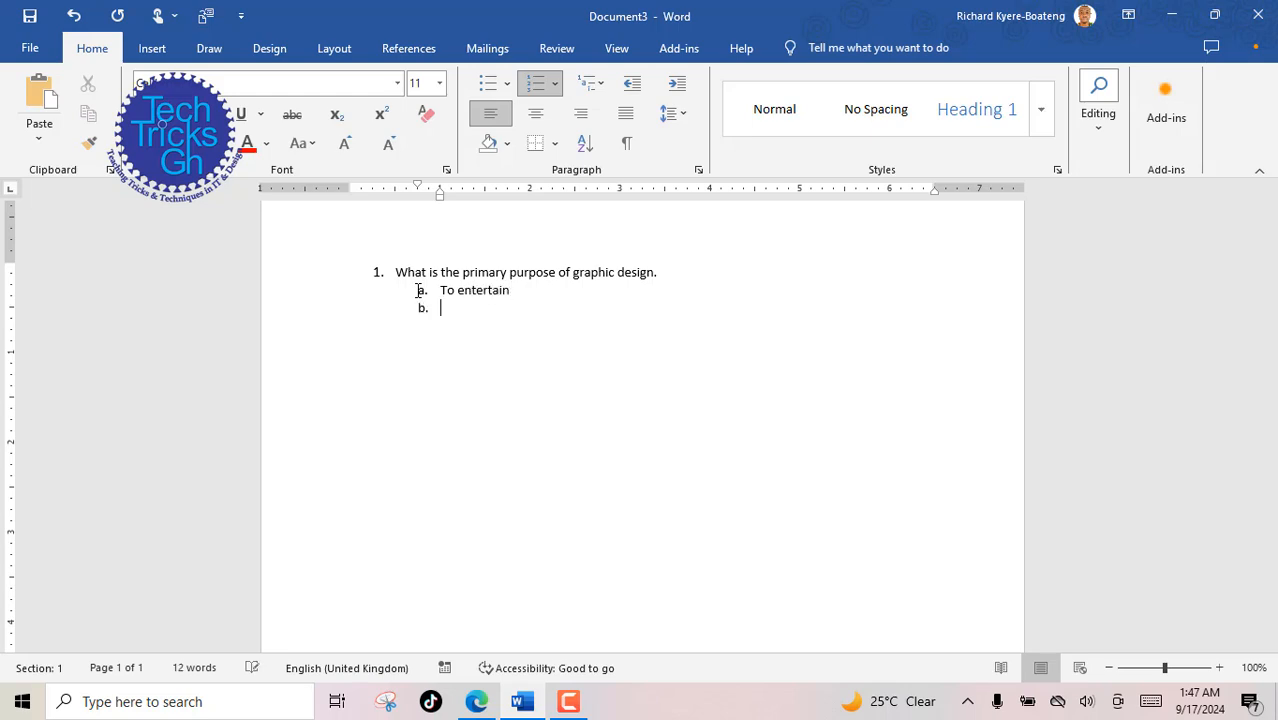
{"action": "type", "text": "To communicate visually"}
{"action": "type", "text": "To write"}
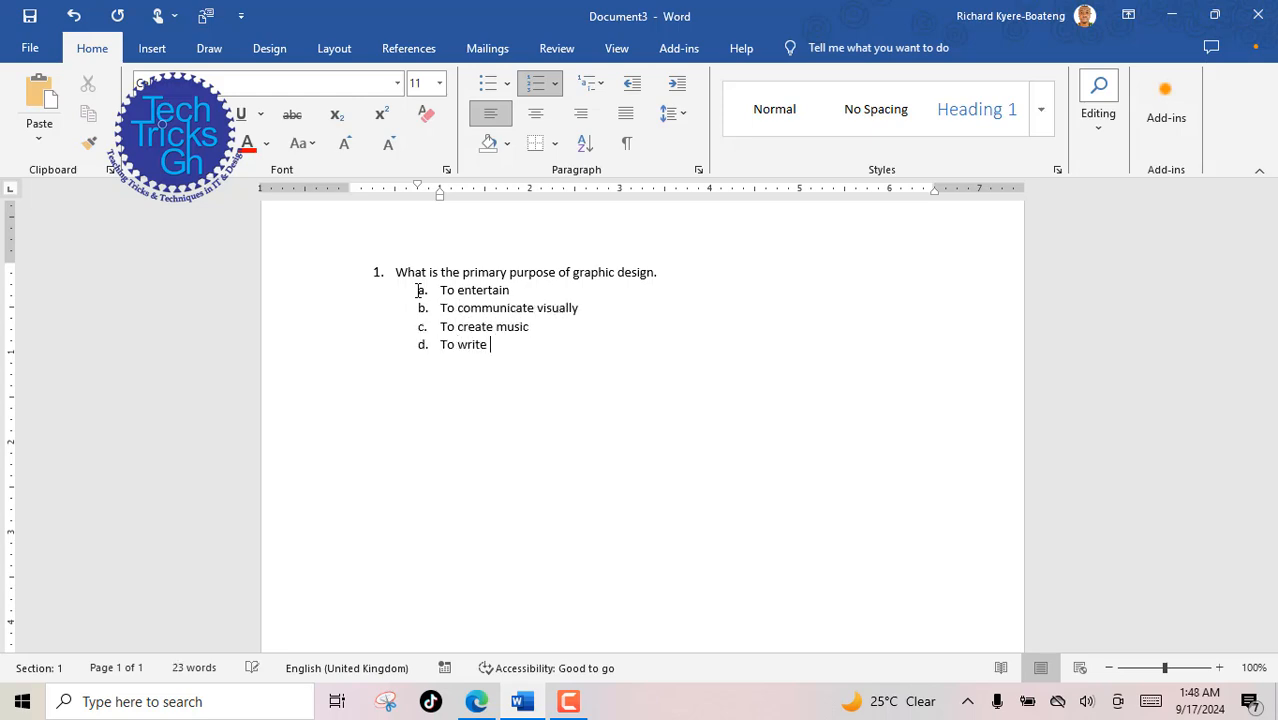
{"action": "type", "text": "books"}
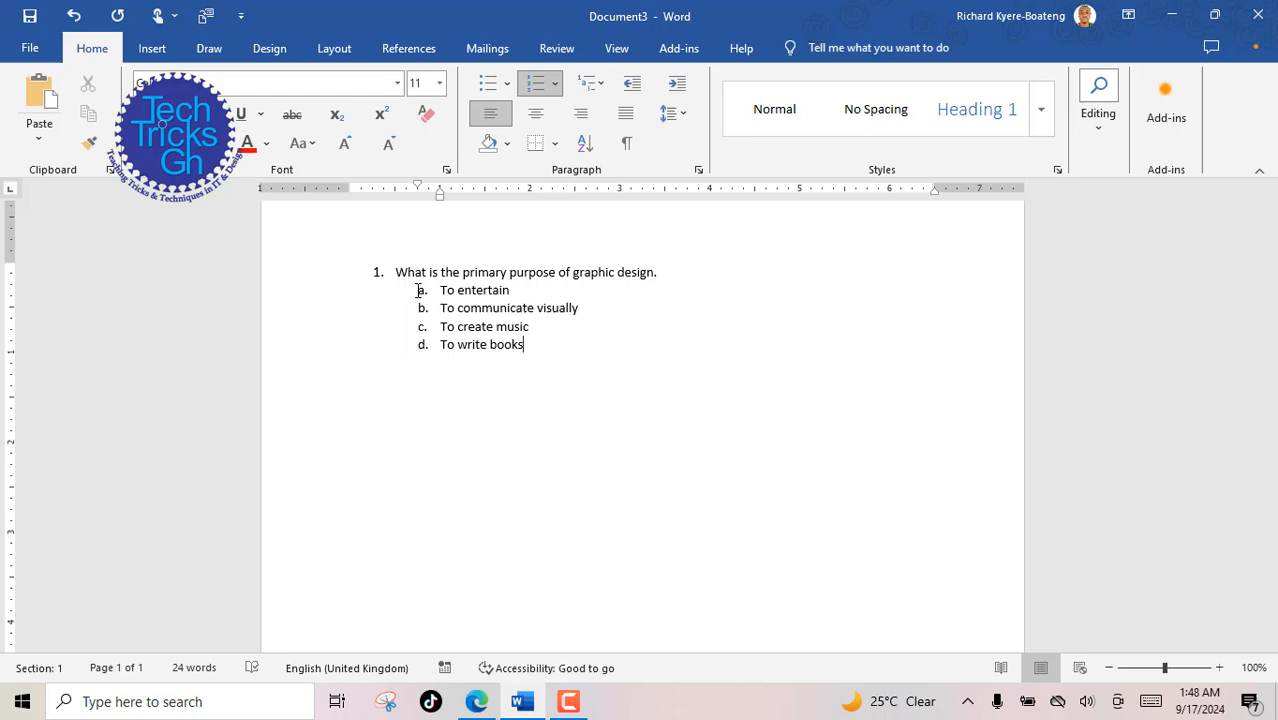
{"action": "key", "text": "enter"}
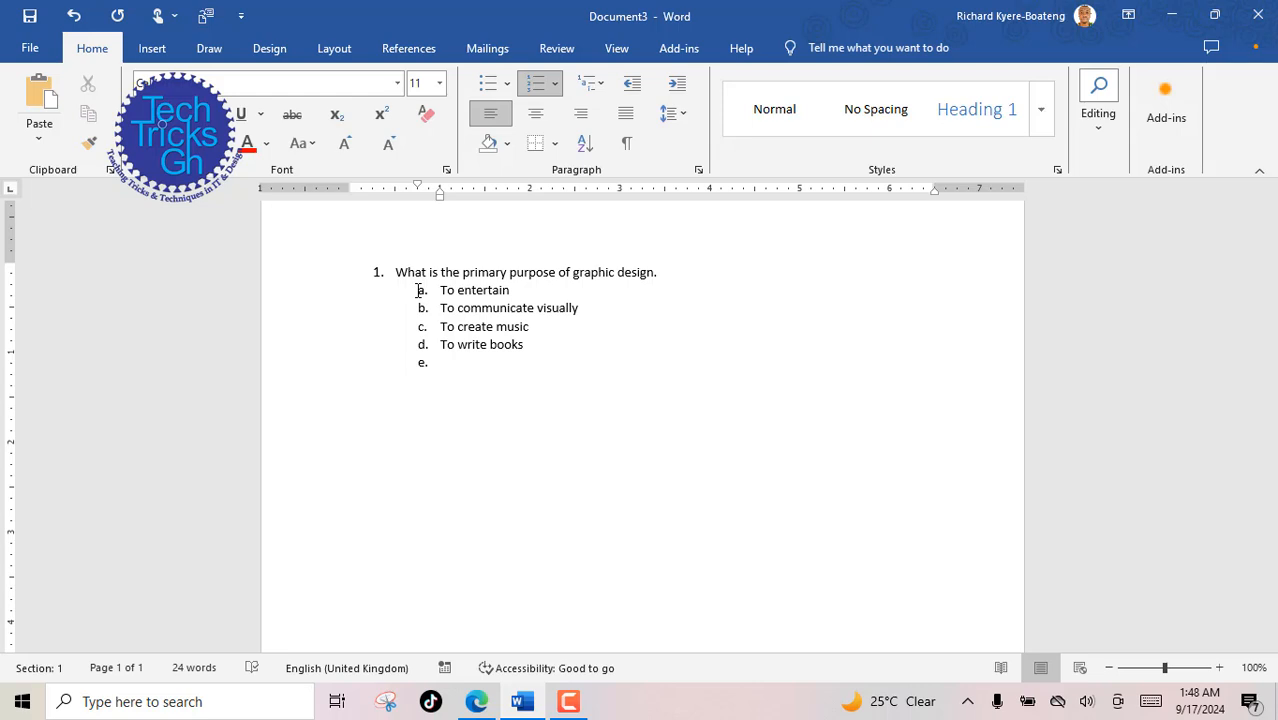
Write question 2 on a key design principle with indented options Contrast, Resolution, Margins, File format
{"action": "type", "text": "Which of the following is a key principle of design?"}
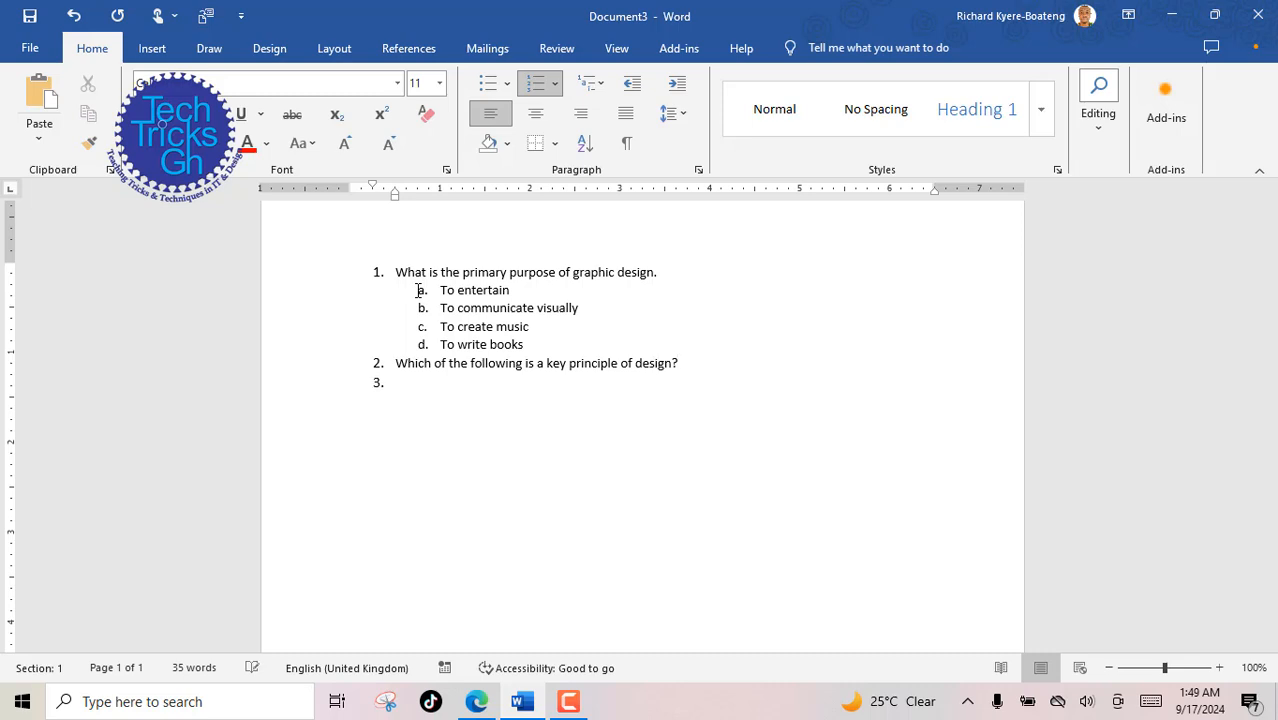
{"action": "left_click", "coordinate": [396, 382]}
{"action": "type", "text": "co"}
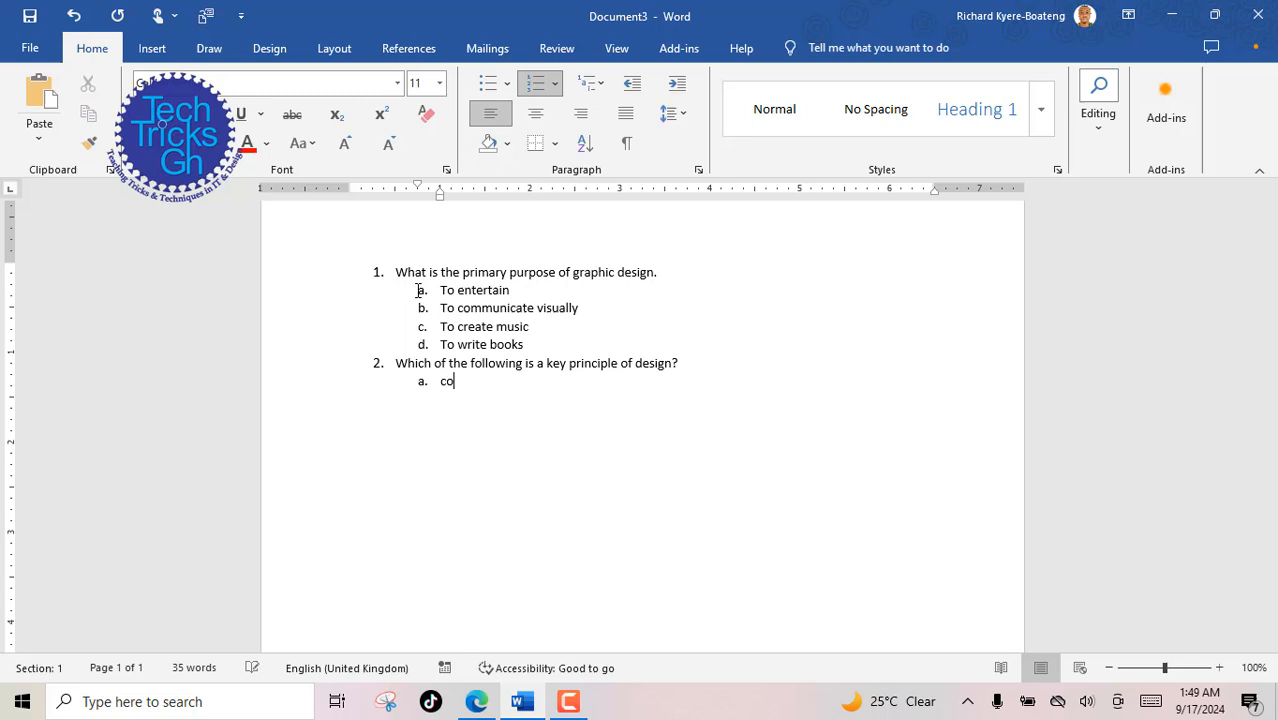
{"action": "type", "text": "ntrast"}
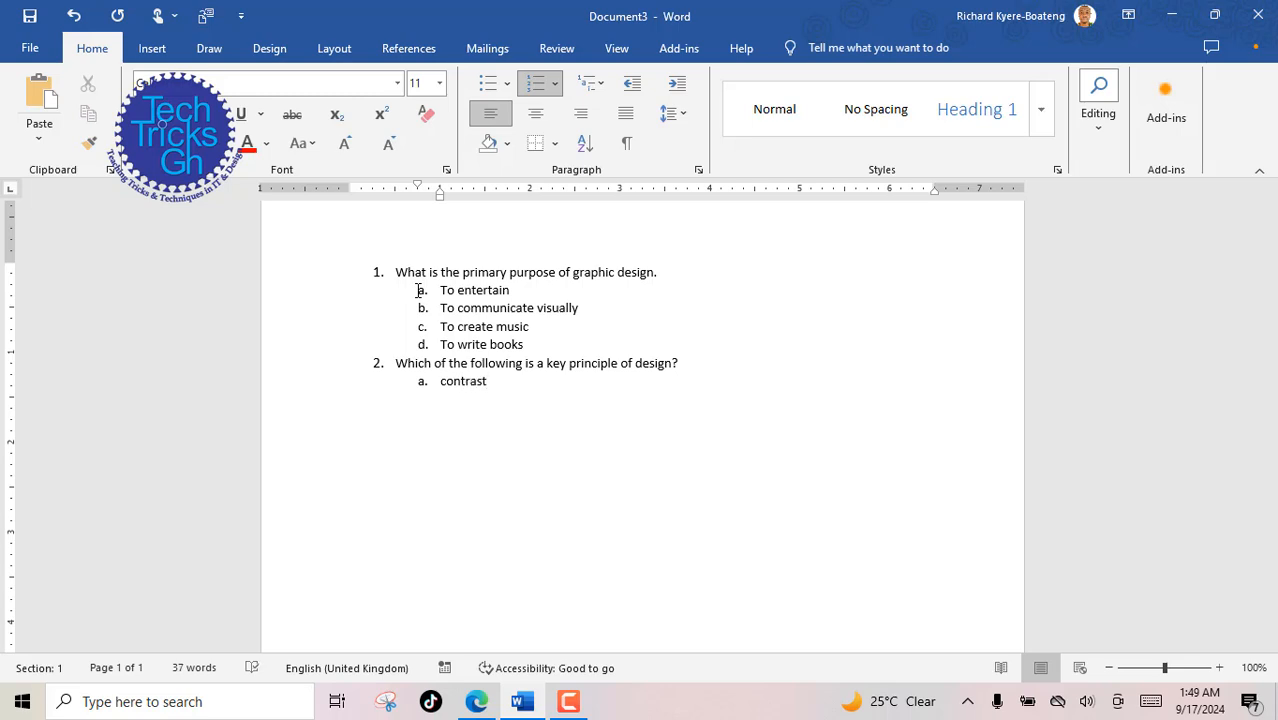
{"action": "key", "text": "enter"}
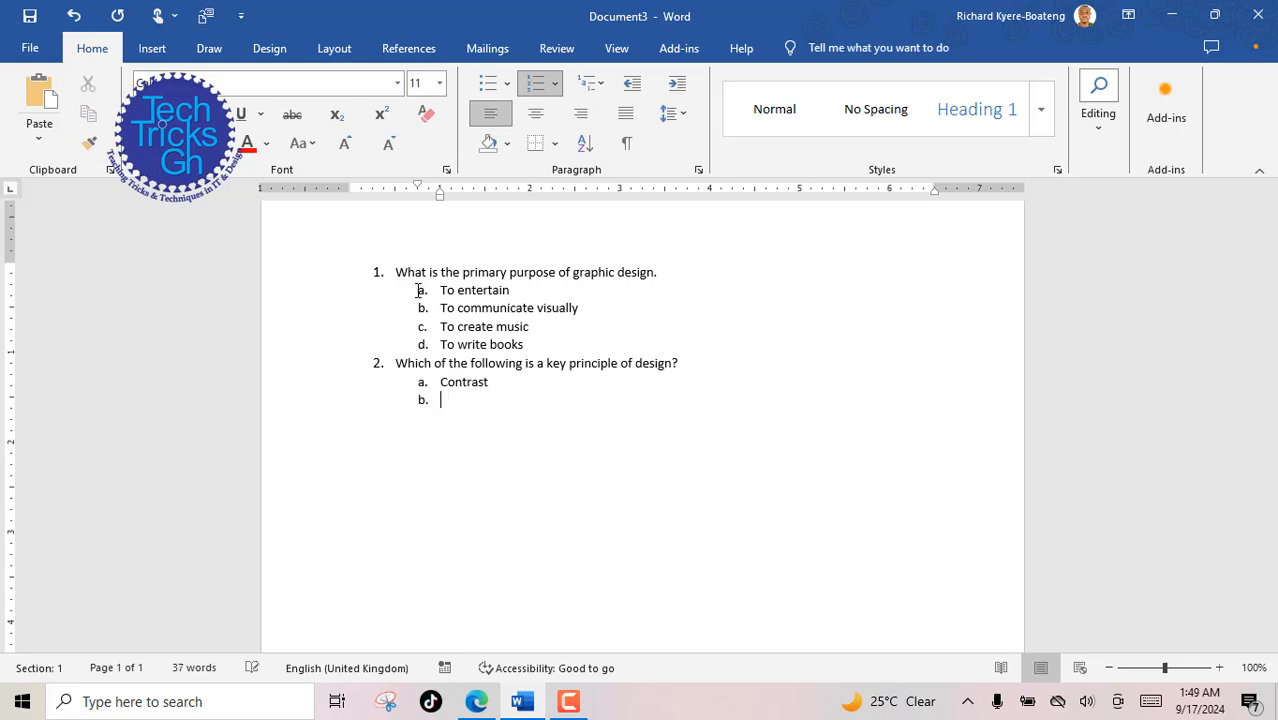
{"action": "type", "text": "resolution"}
{"action": "type", "text": "File form"}
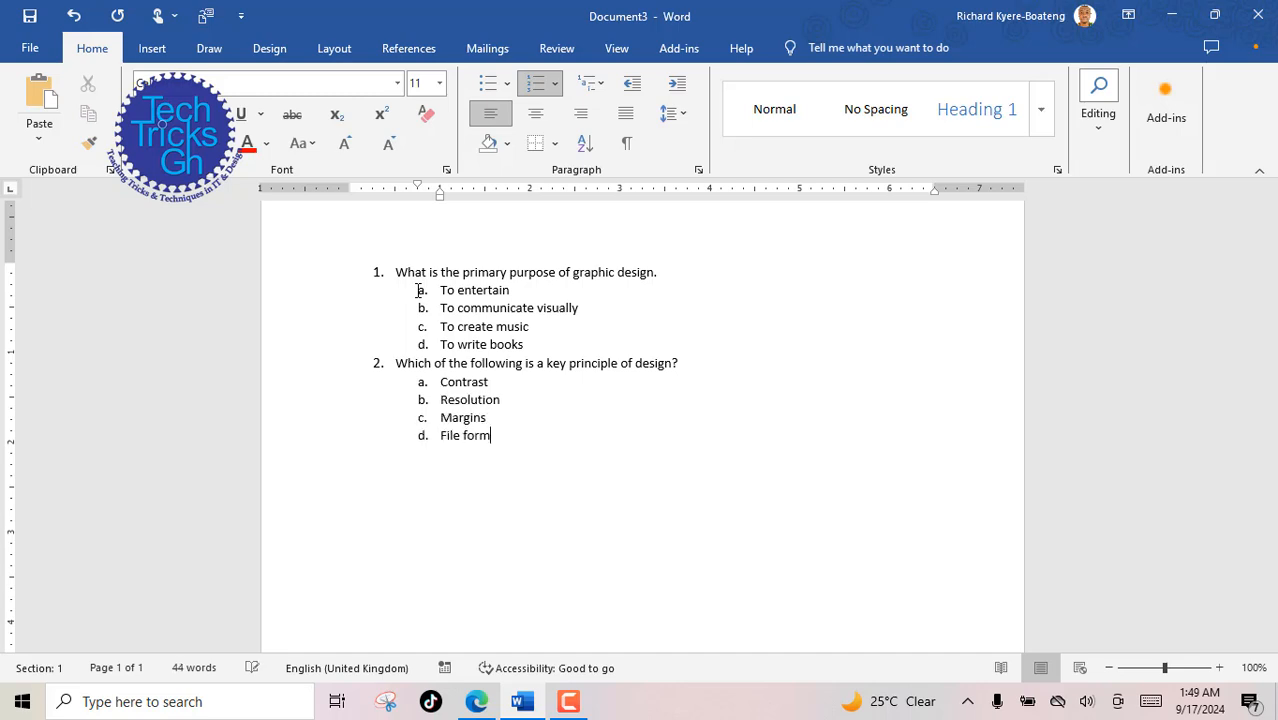
{"action": "type", "text": "at"}
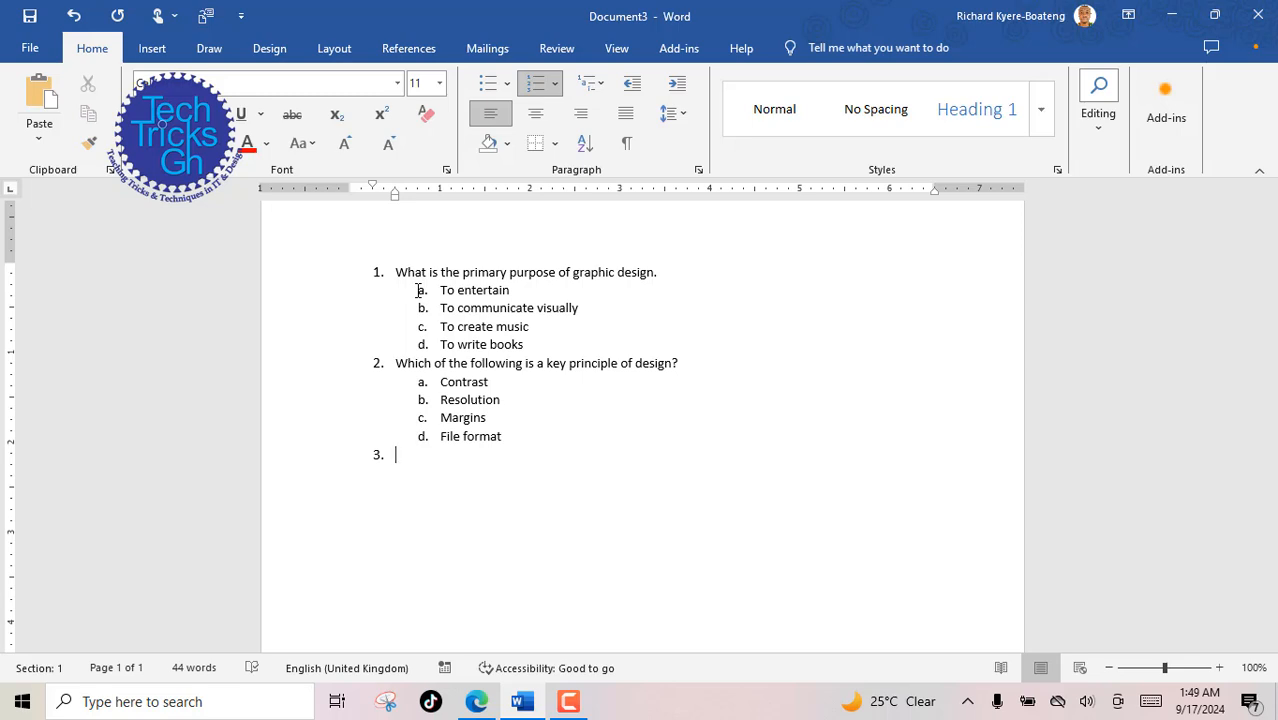
Write question 3 'What does dpi stand for?' with indented options Dots per inch and Depth per image
{"action": "type", "text": "What"}
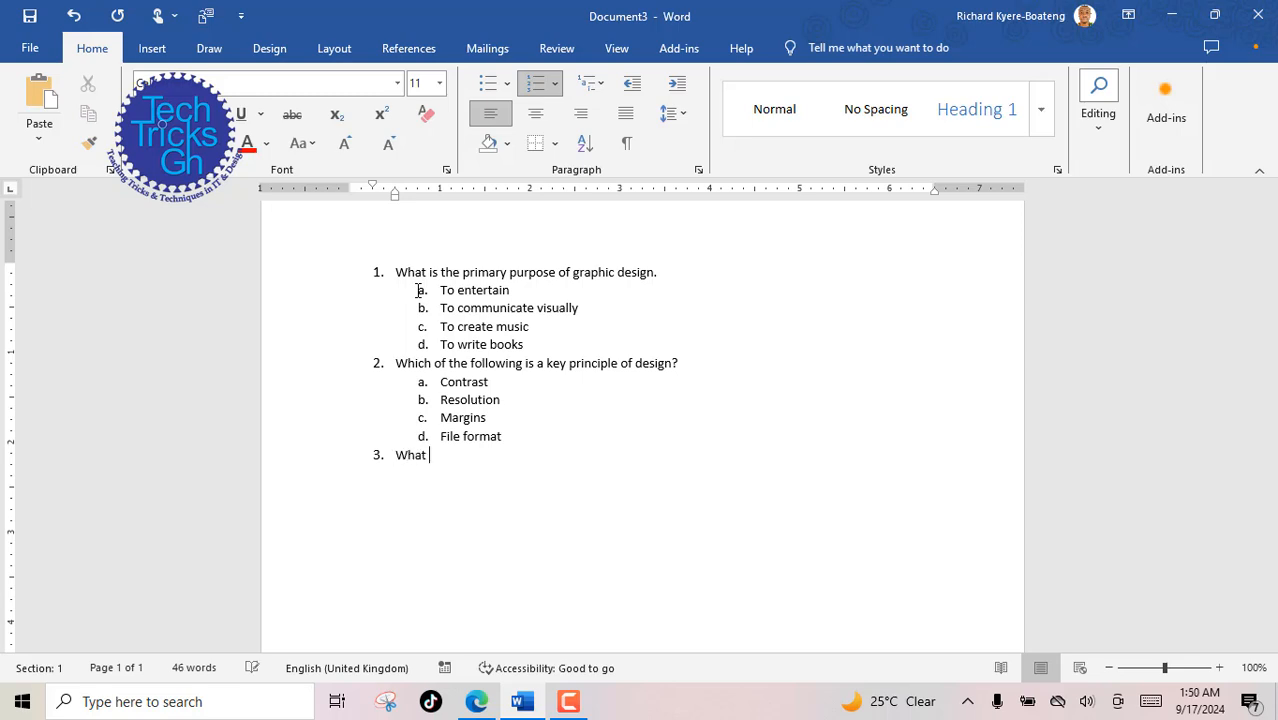
{"action": "type", "text": "does dpi stand for?"}
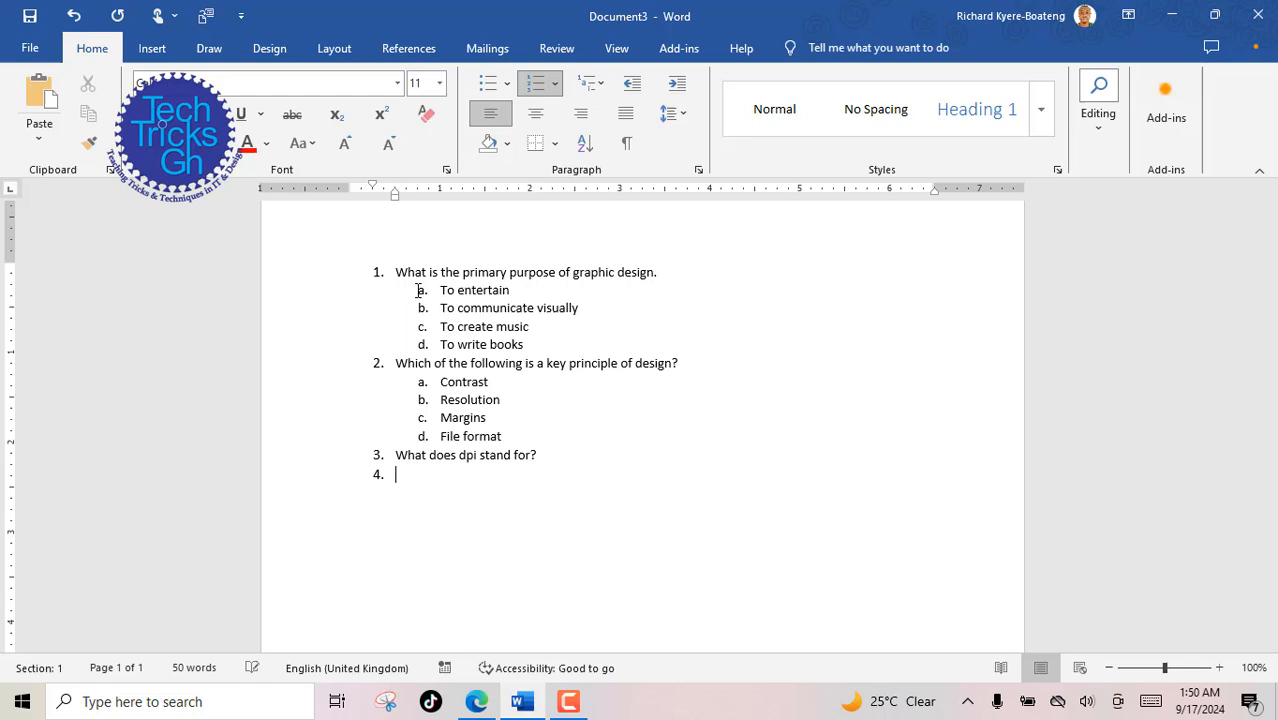
{"action": "key", "text": "Tab"}
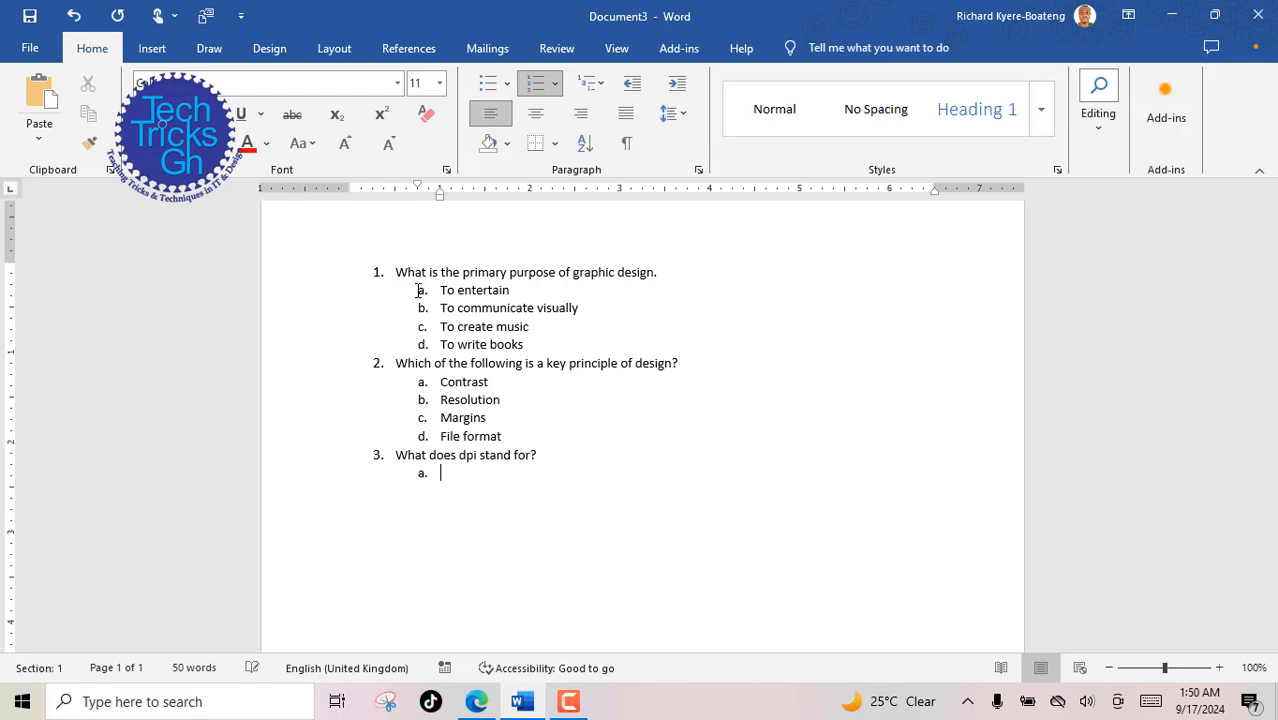
{"action": "type", "text": "do"}
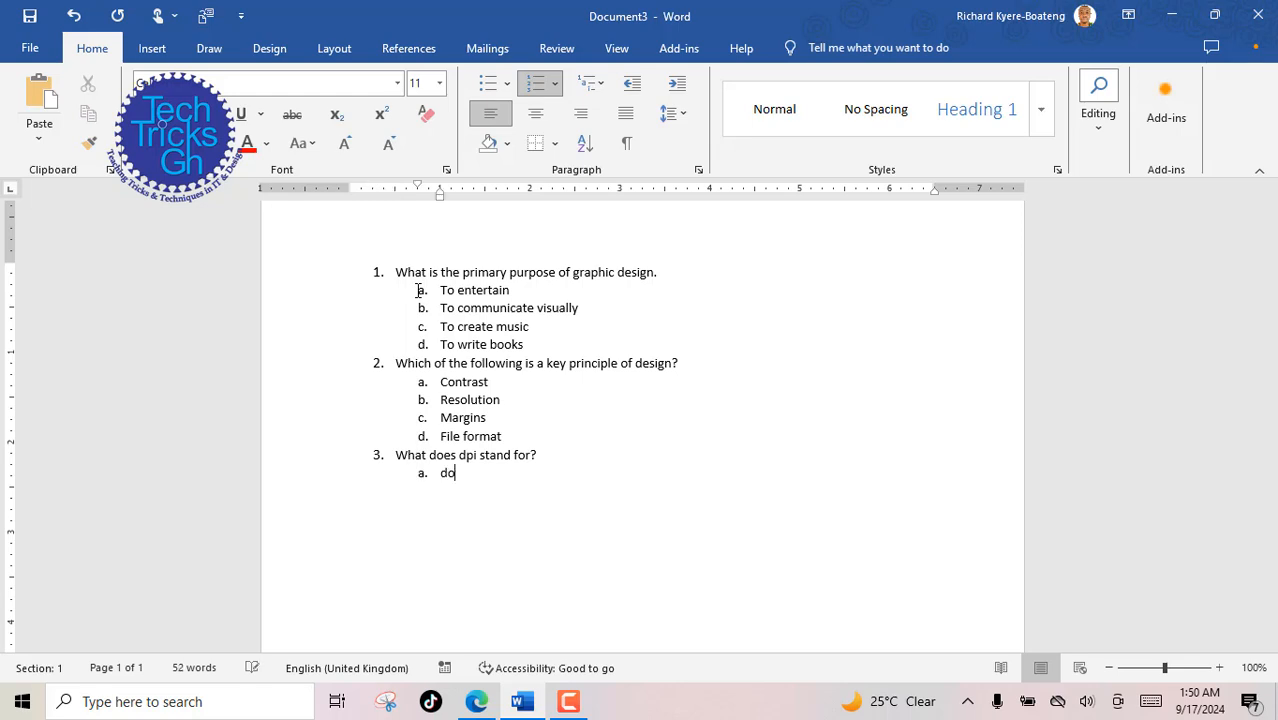
{"action": "type", "text": "ots per inch"}
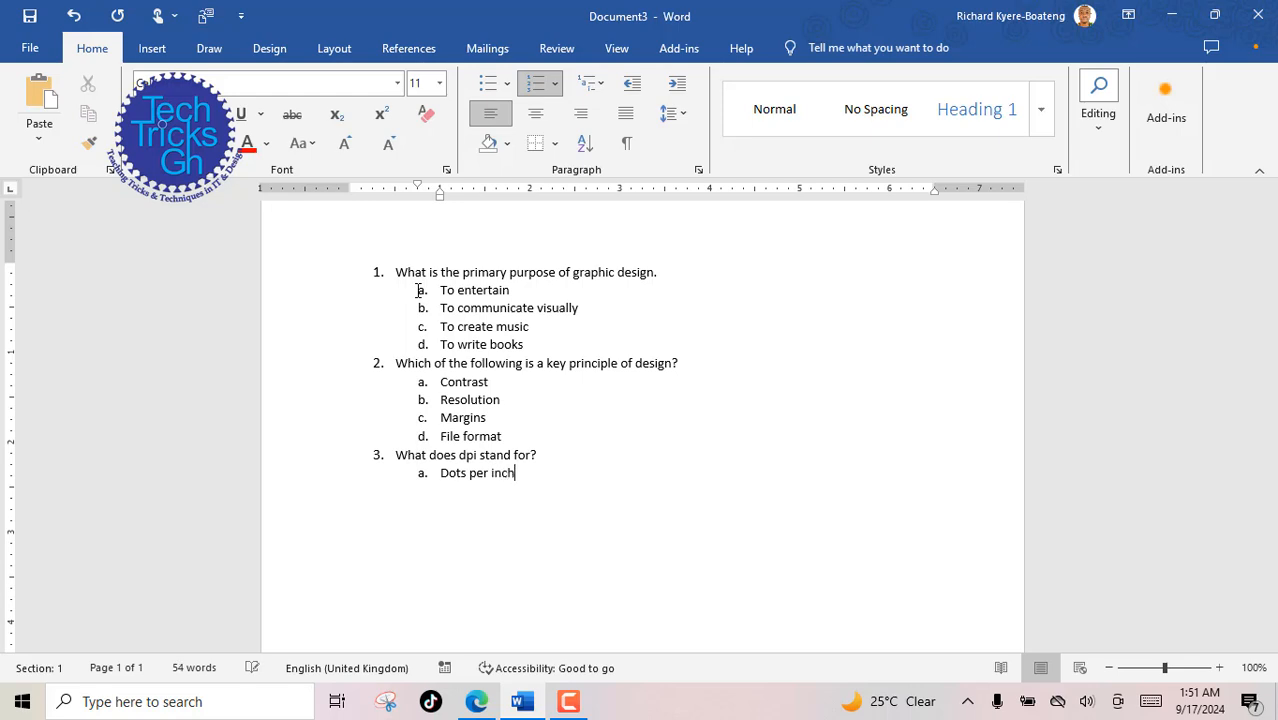
{"action": "key", "text": "enter"}
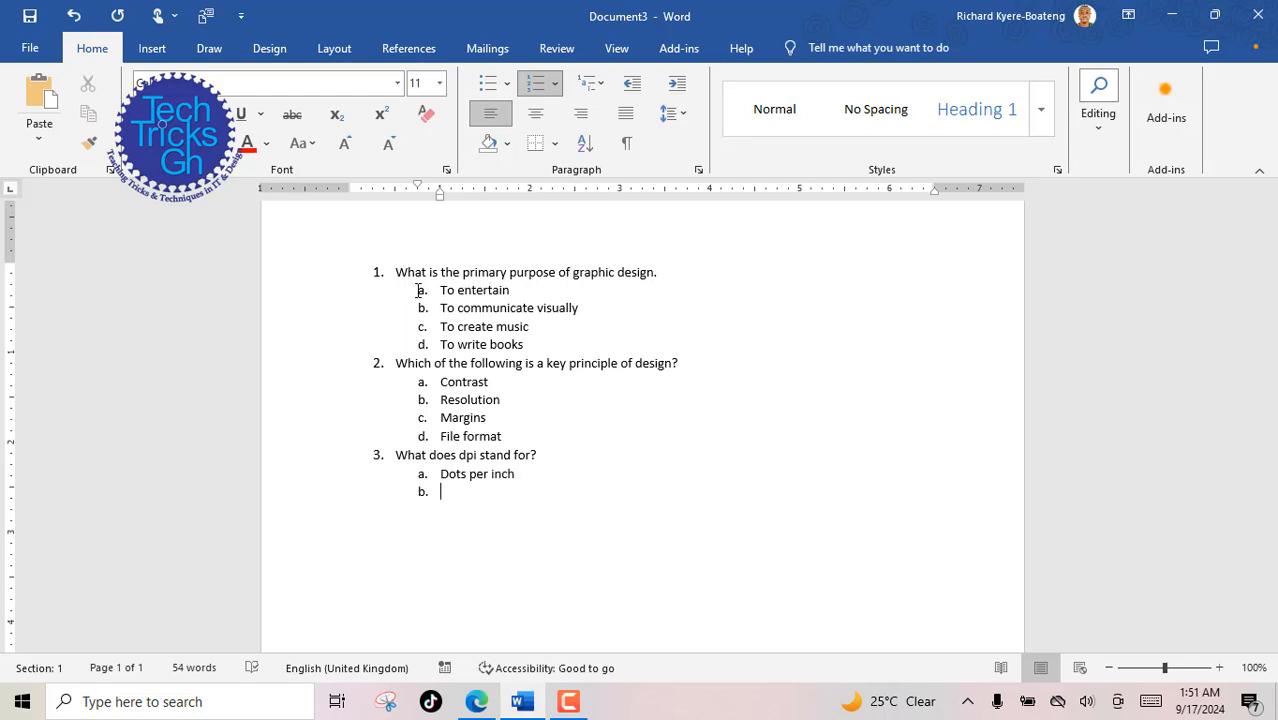
{"action": "type", "text": "Depth per image"}
{"action": "type", "text": "Display pixel integration"}
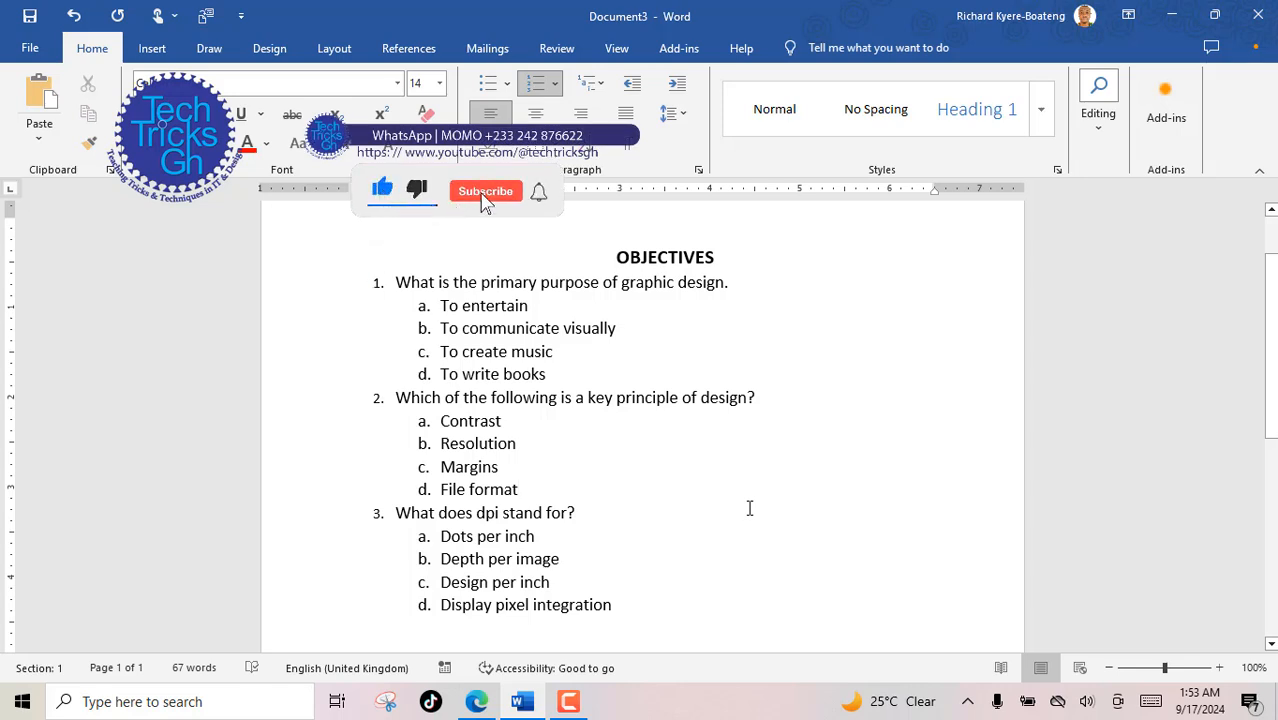
Finish question 3's remaining options and head the quiz with a bold, centred OBJECTIVES title
{"action": "left_click", "coordinate": [484, 192]}
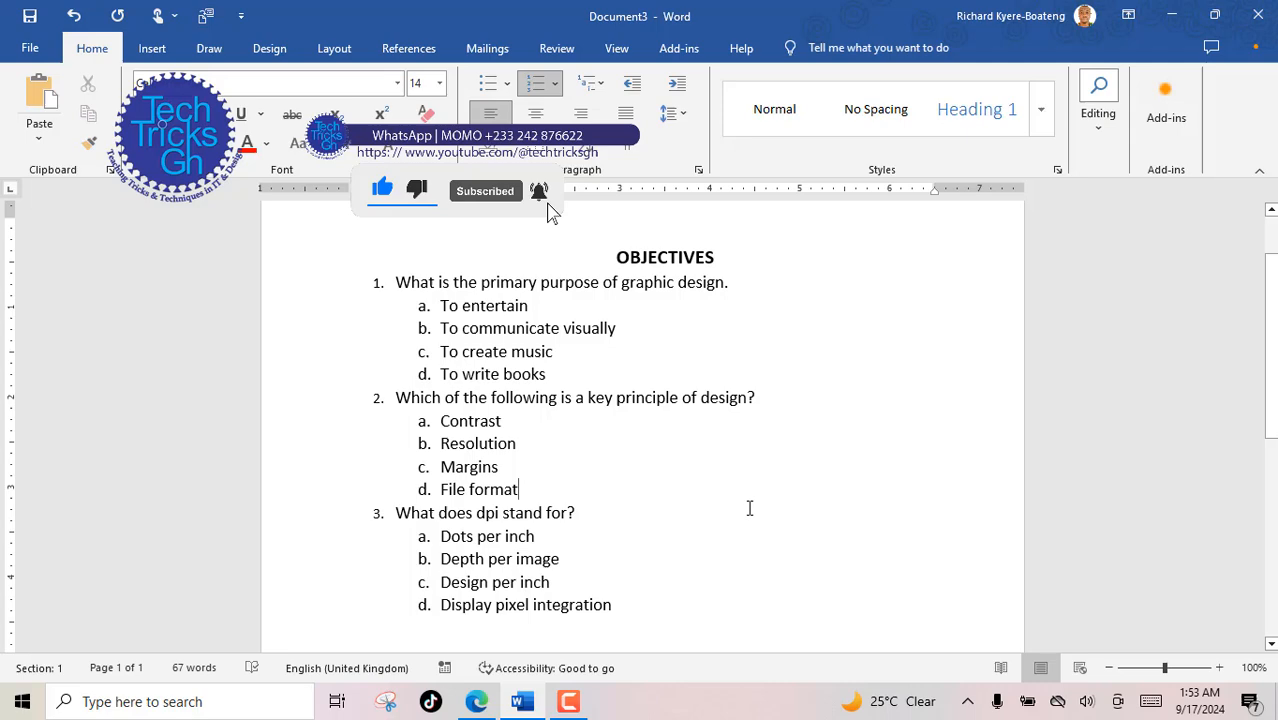